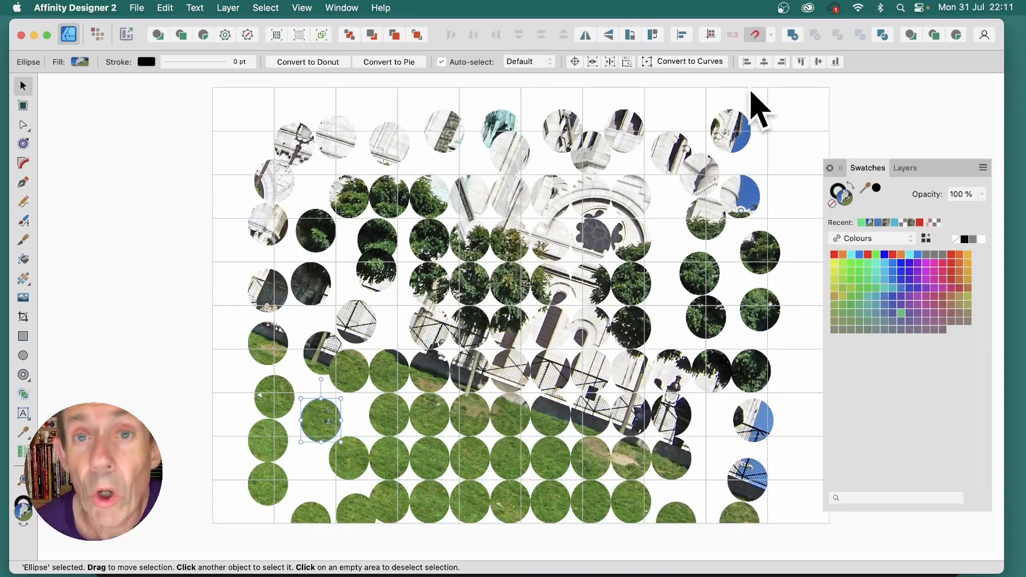
- Choose the Rectangle Tool to start drawing on the empty grid
{"action": "left_click", "coordinate": [23, 337]}
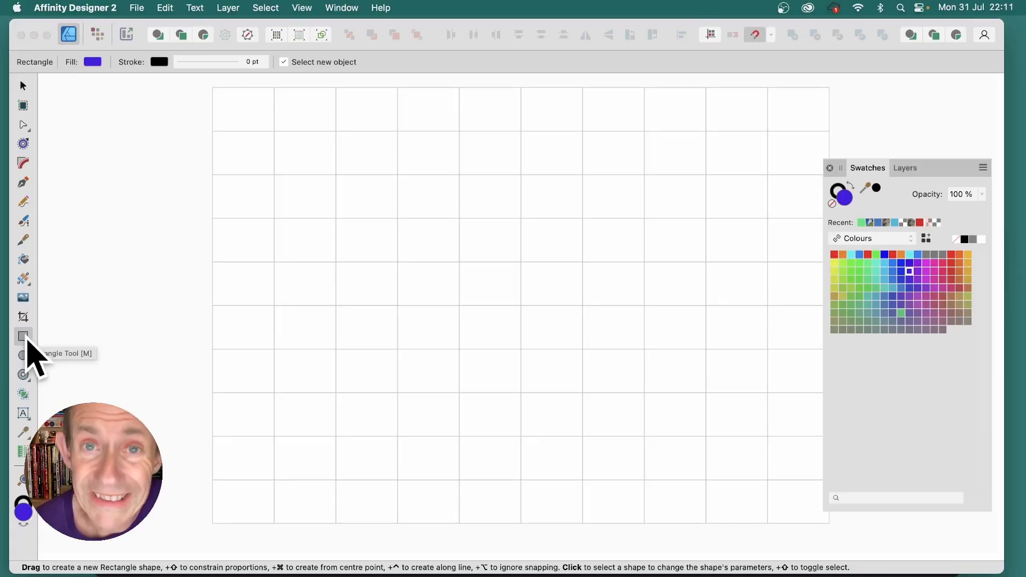
- Draw a blue rectangle spanning most of the grid with a one-cell top and left margin
{"action": "left_click_drag", "start_coordinate": [274, 129], "coordinate": [335, 178]}
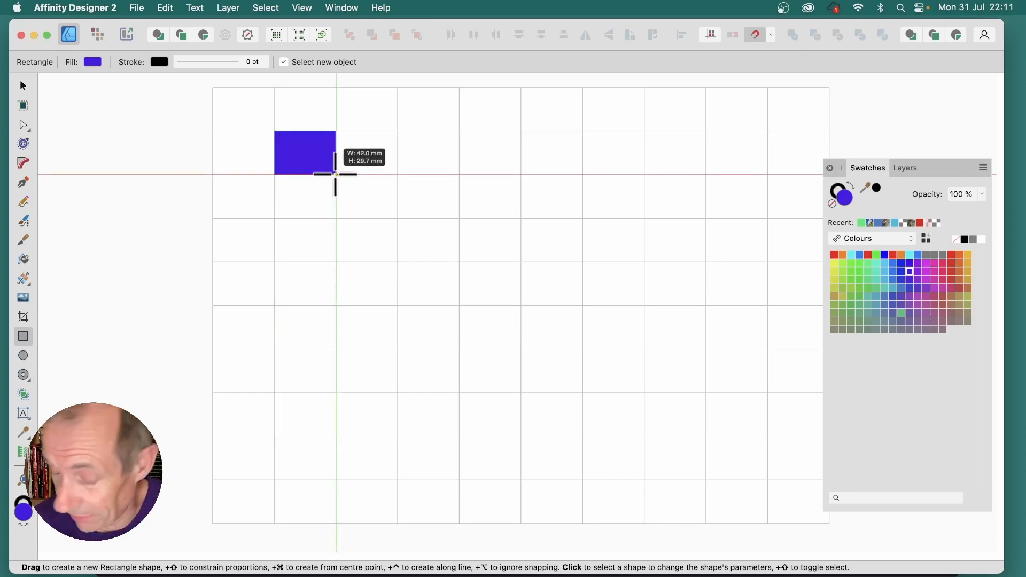
{"action": "left_click_drag", "start_coordinate": [333, 153], "coordinate": [766, 153]}
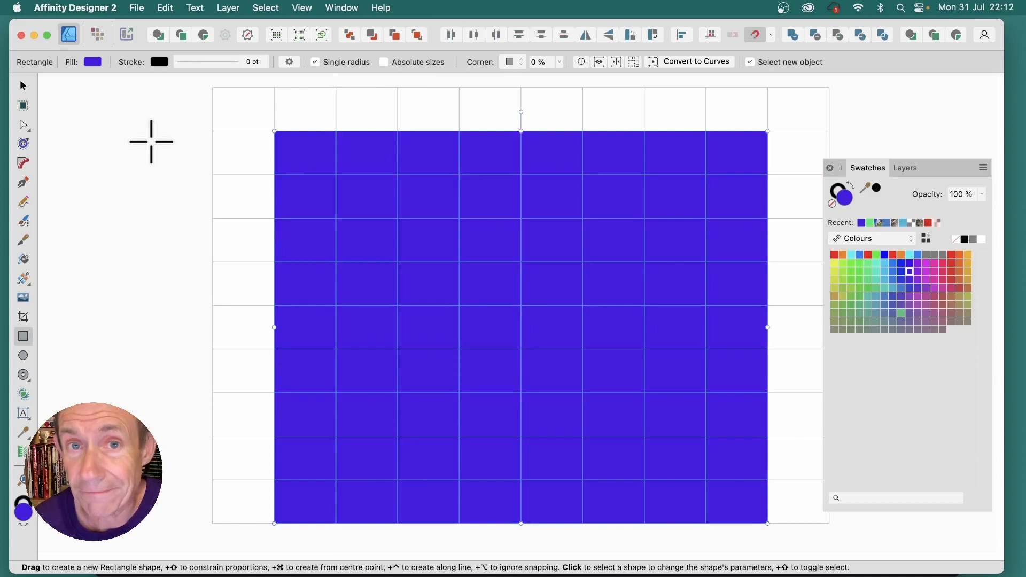
- Set the rectangle's fill type to Bitmap and pick HPIM0808.JPG as the image
{"action": "left_click", "coordinate": [23, 278]}
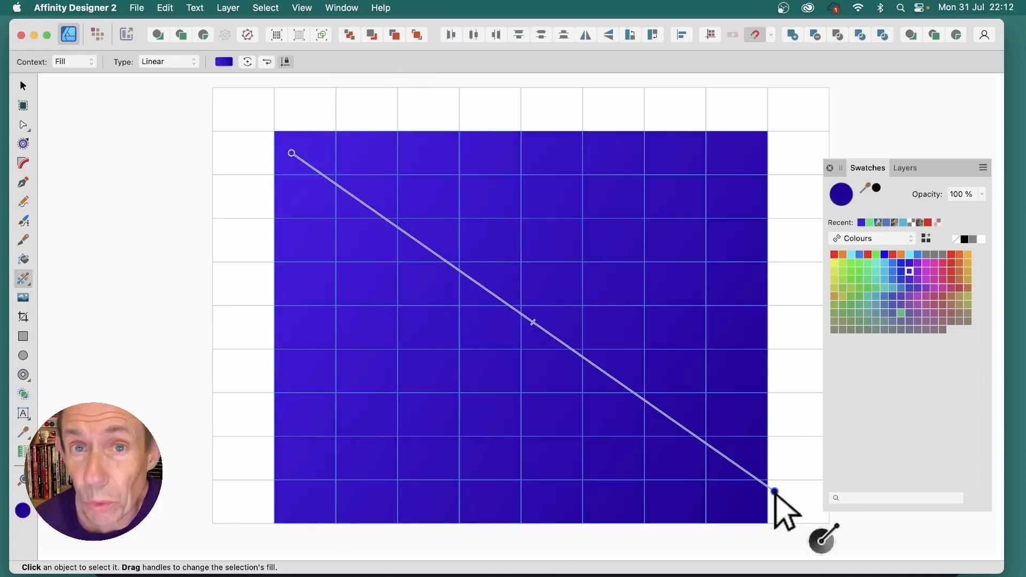
{"action": "mouse_move", "coordinate": [148, 70]}
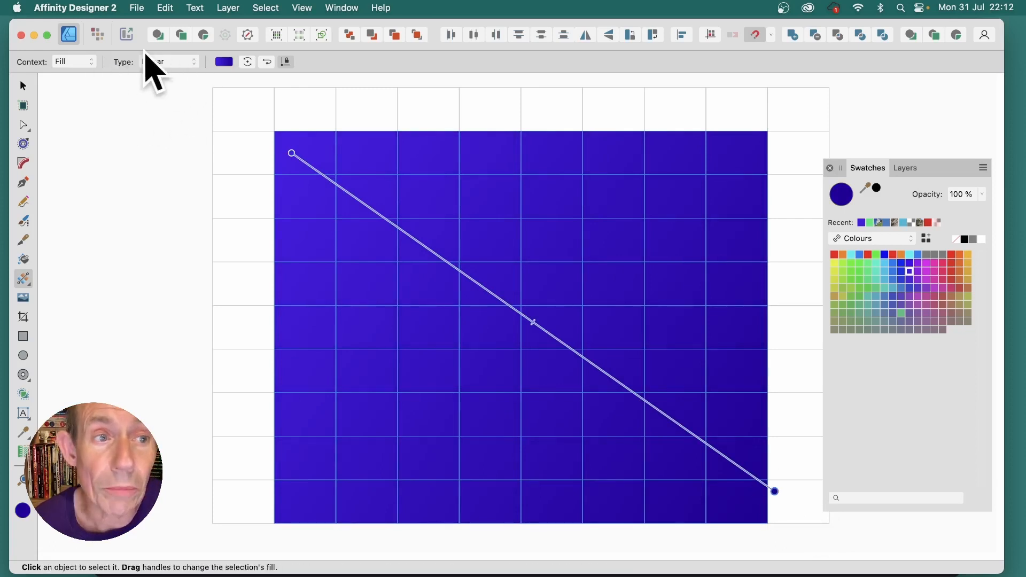
{"action": "left_click", "coordinate": [166, 62]}
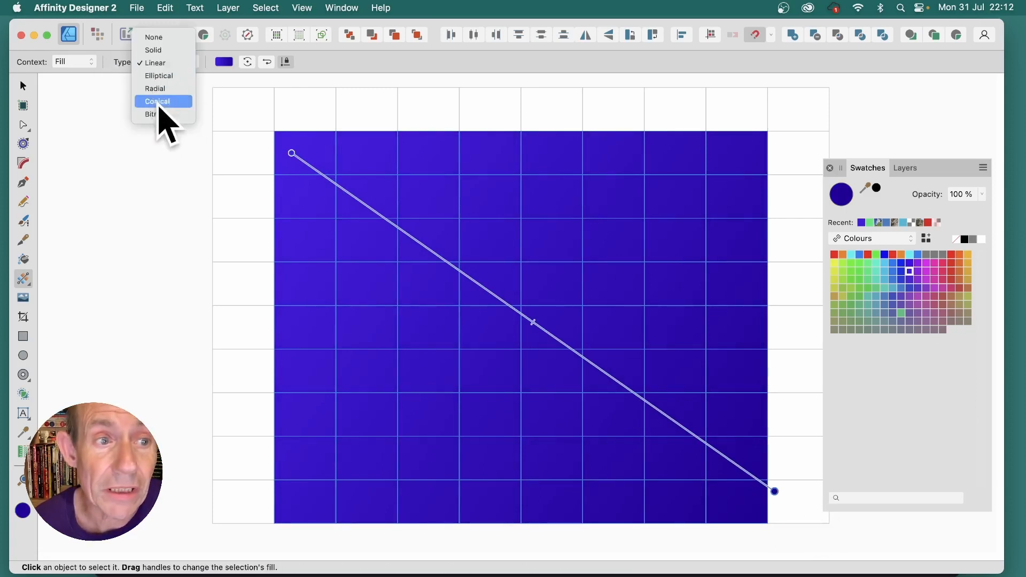
{"action": "left_click", "coordinate": [154, 114]}
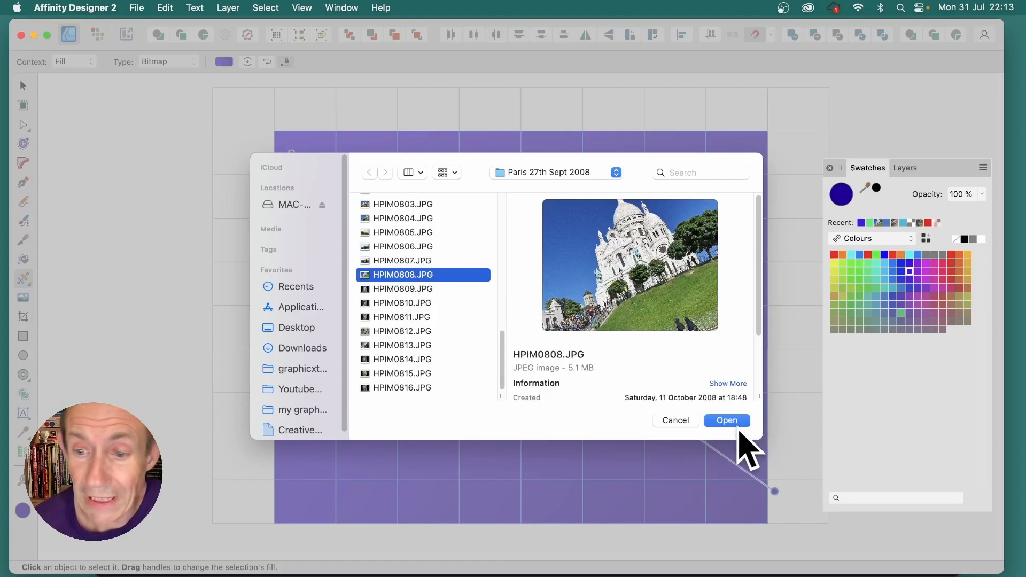
{"action": "left_click", "coordinate": [727, 420]}
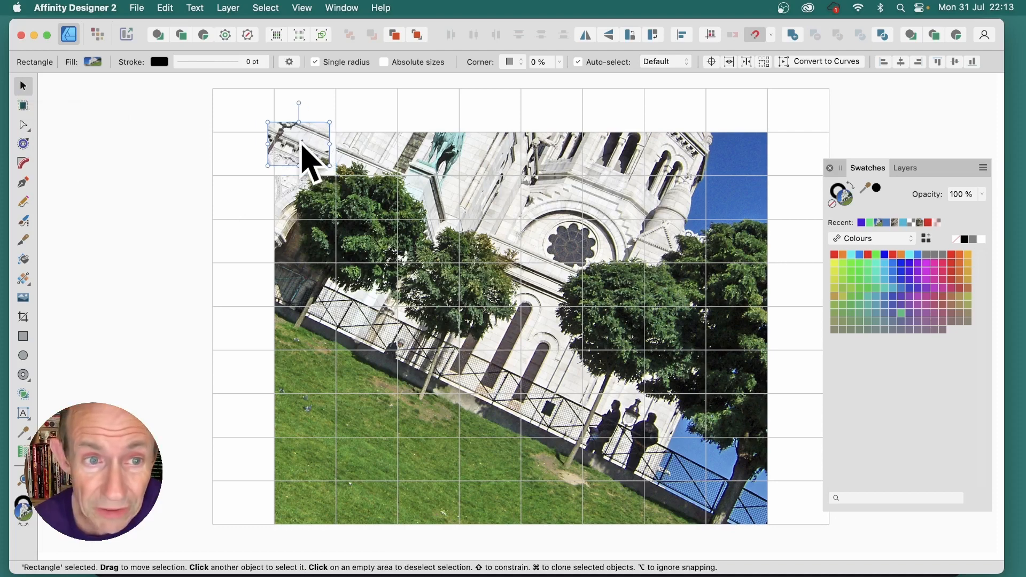
- Drag the top-left and a bottom-right photo piece out of line to scatter the picture
{"action": "left_click_drag", "start_coordinate": [298, 144], "coordinate": [490, 131]}
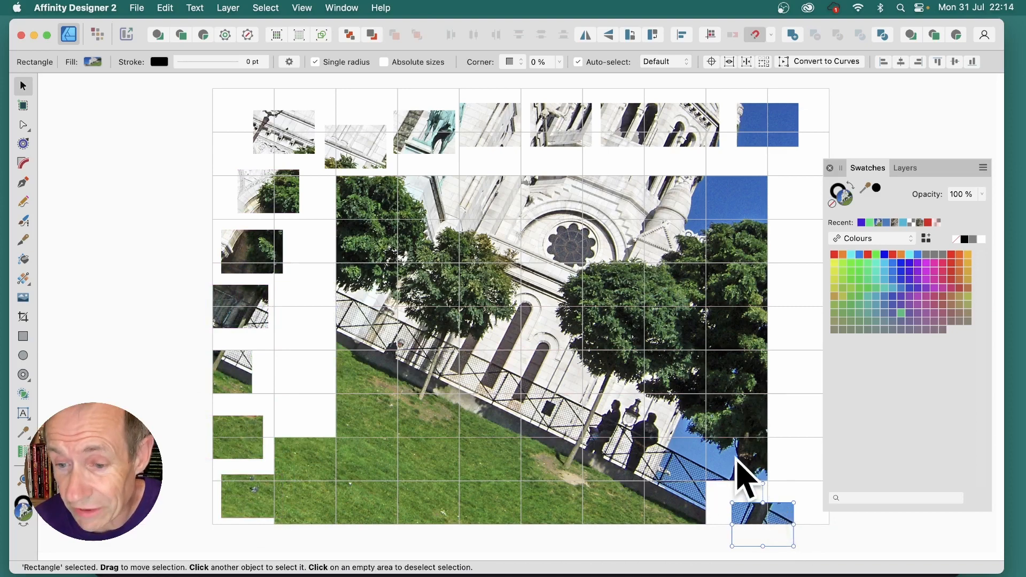
{"action": "left_click_drag", "start_coordinate": [763, 513], "coordinate": [753, 416]}
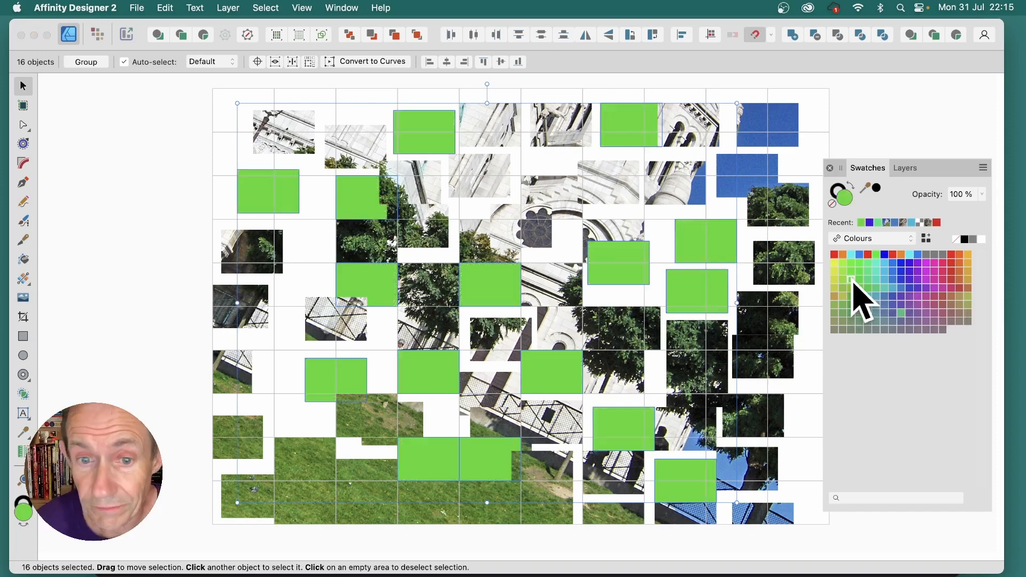
{"action": "mouse_move", "coordinate": [73, 298]}
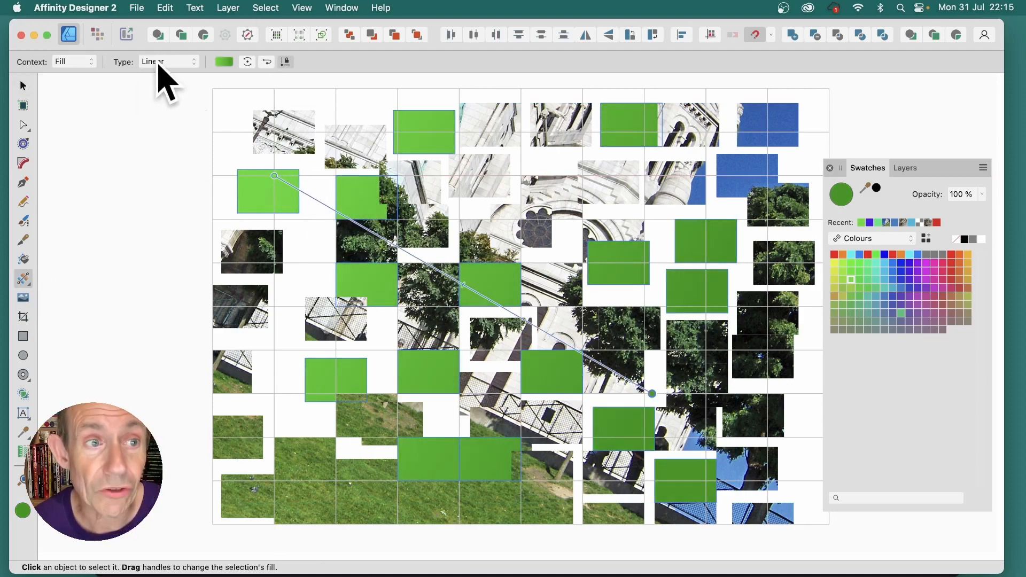
- Fill the sixteen green pieces with HPIM0812.JPG as a bitmap, then select one piece
{"action": "left_click", "coordinate": [166, 61]}
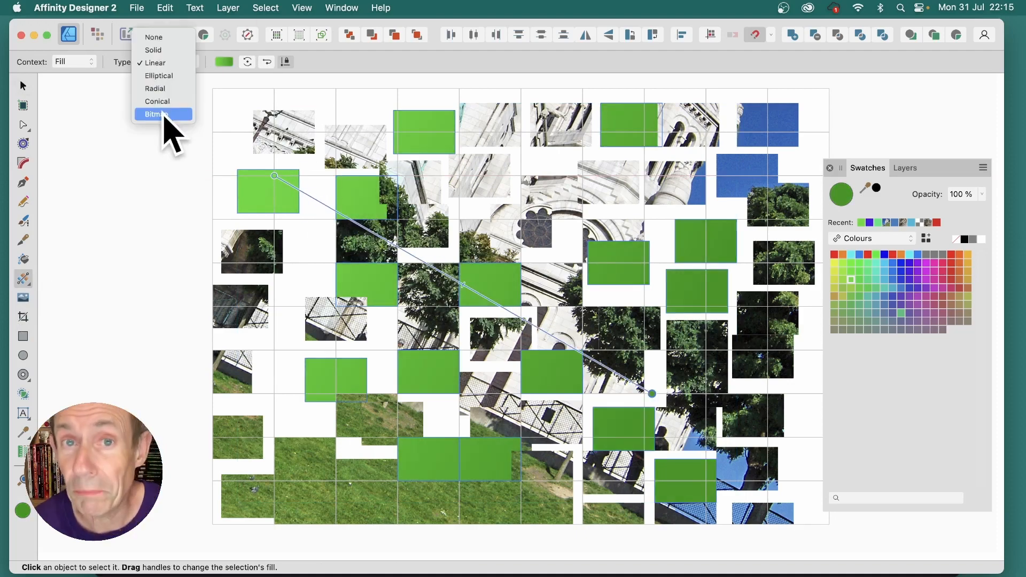
{"action": "left_click", "coordinate": [157, 114]}
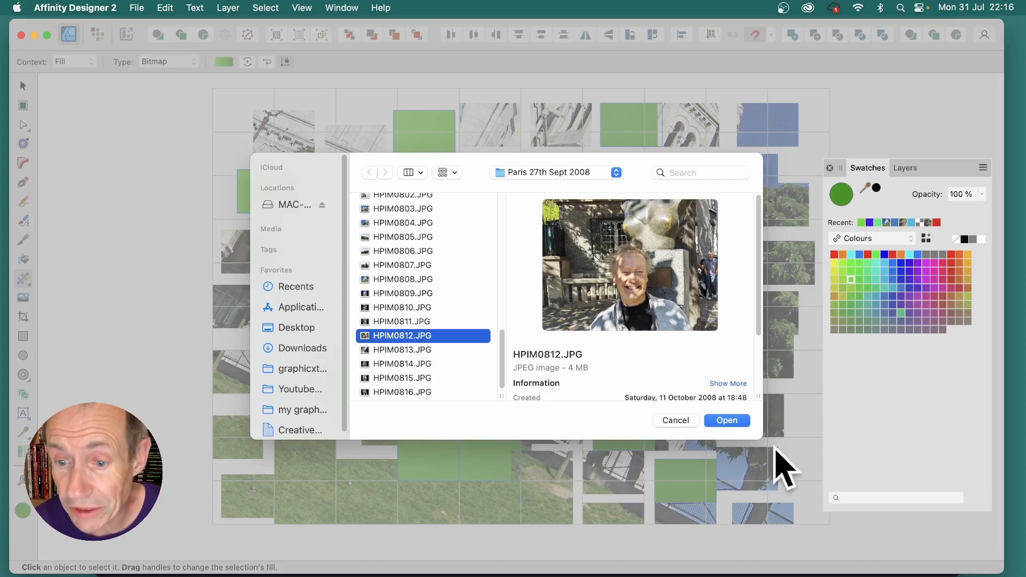
{"action": "left_click", "coordinate": [727, 420]}
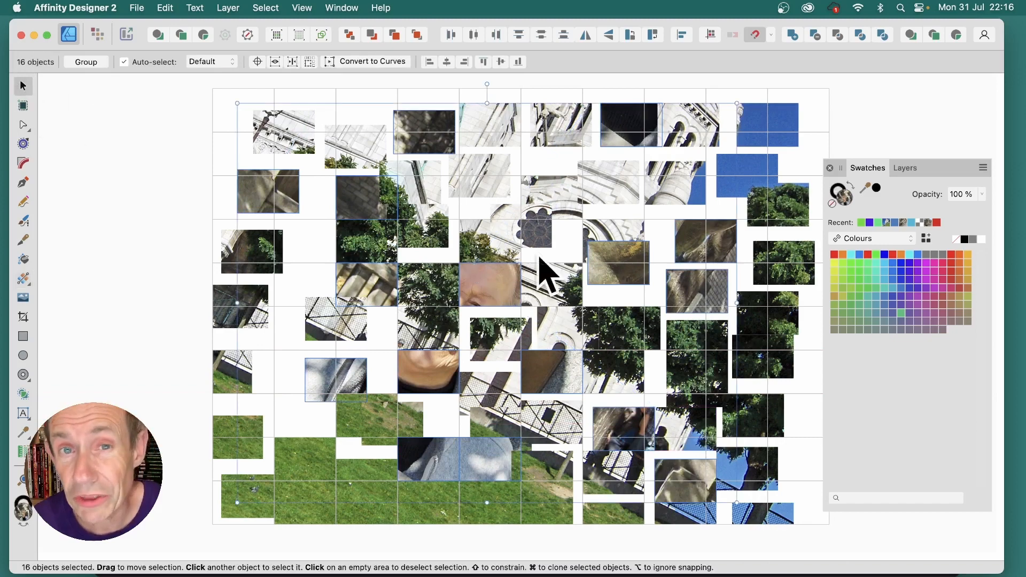
{"action": "left_click", "coordinate": [495, 324]}
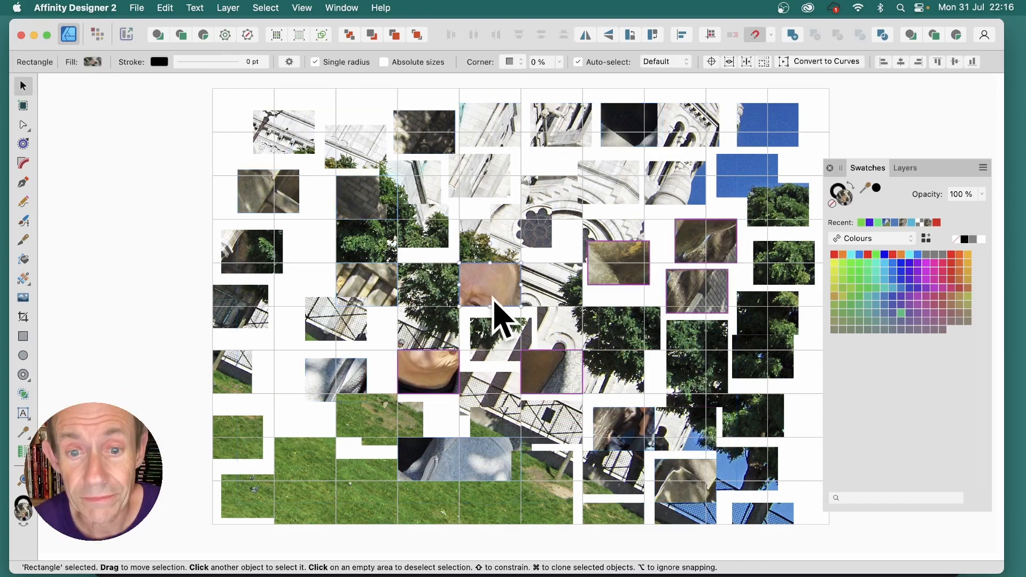